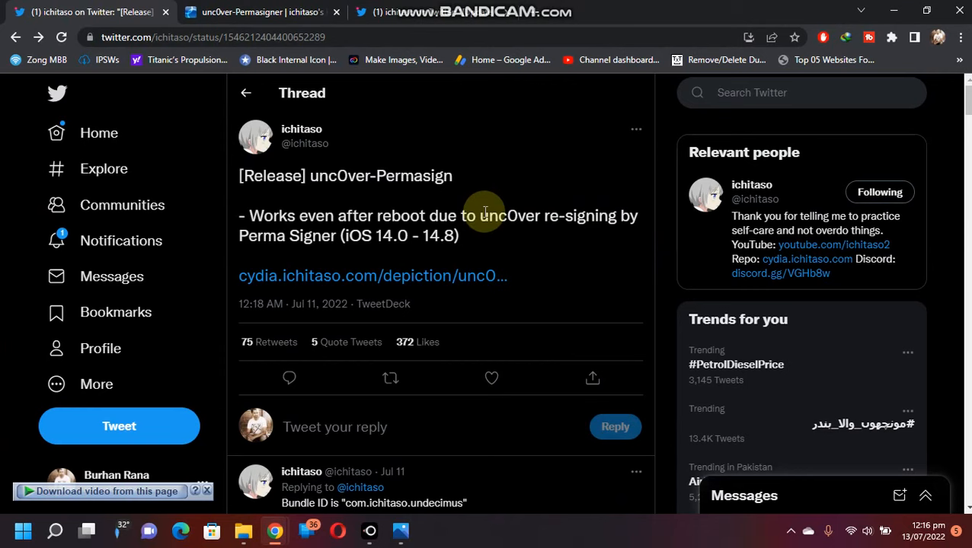
pyautogui.moveTo(664, 217)
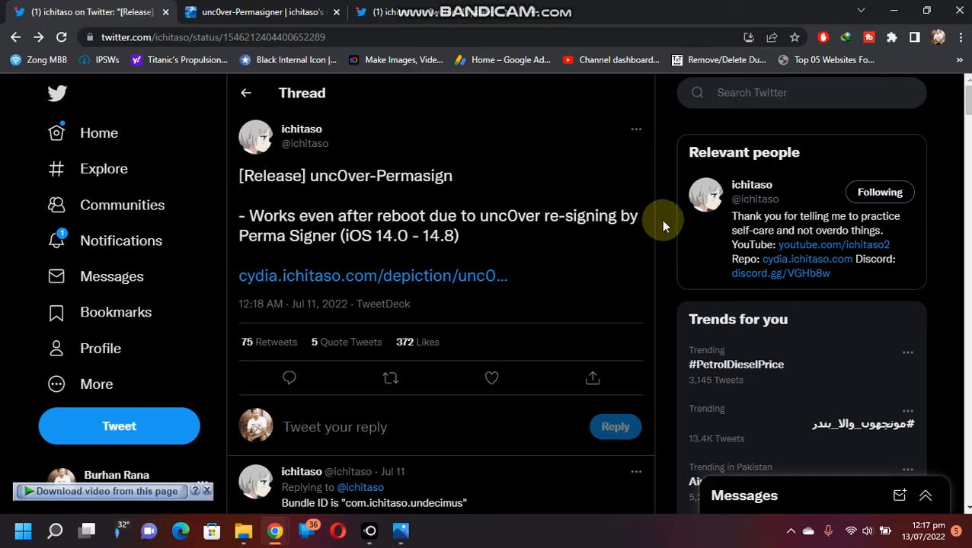
pyautogui.moveTo(229, 12)
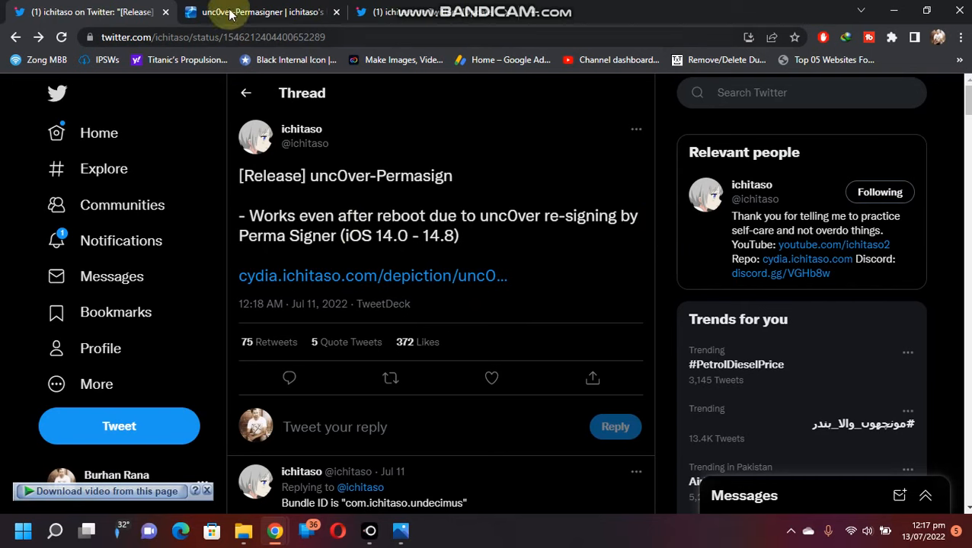
# Read the unc0ver-Permasigner depiction page down to the compatibility and how-it-works notes.
pyautogui.click(259, 12)
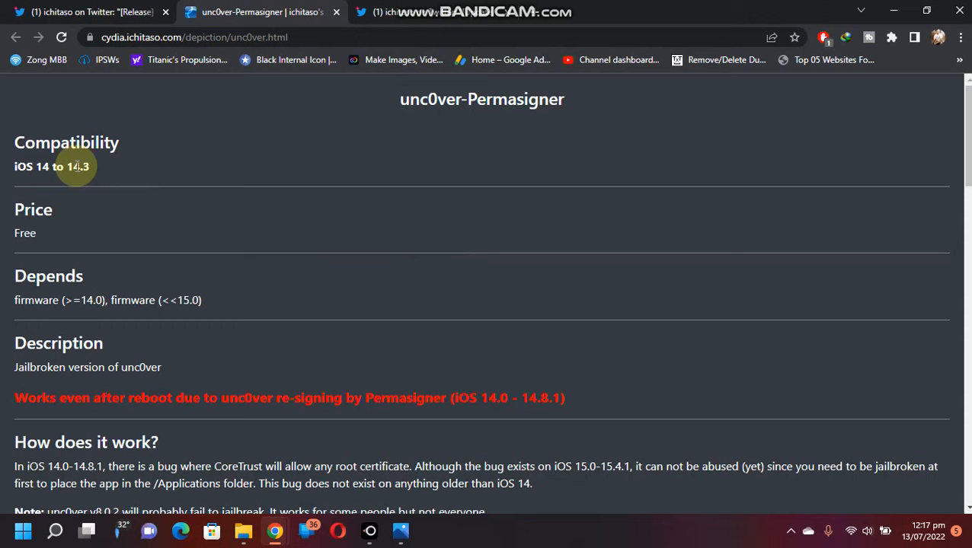
pyautogui.scroll(-3)
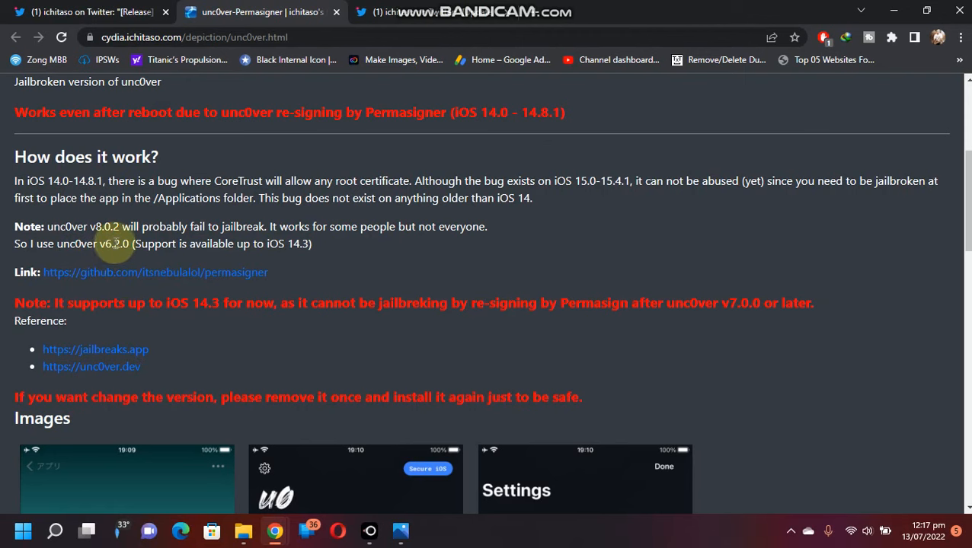
pyautogui.scroll(-3)
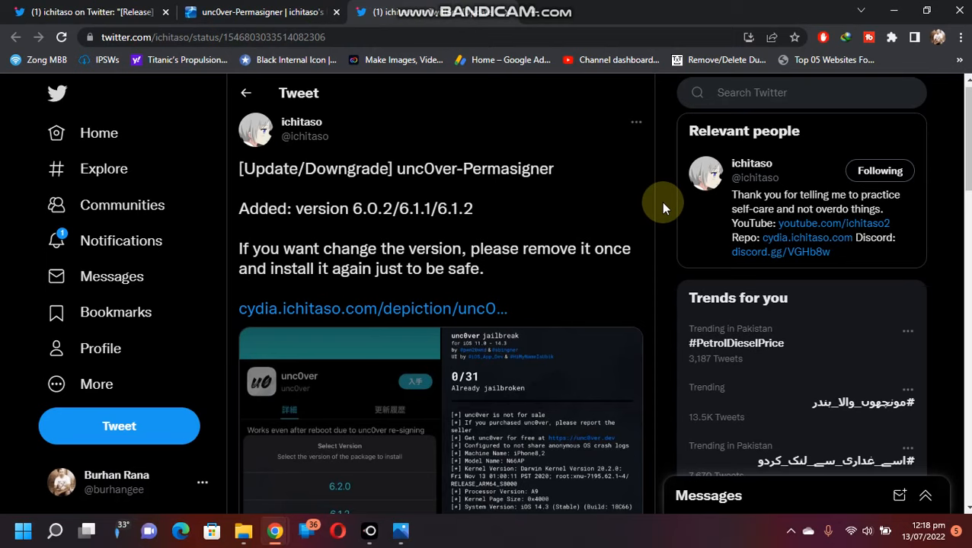
pyautogui.moveTo(454, 167)
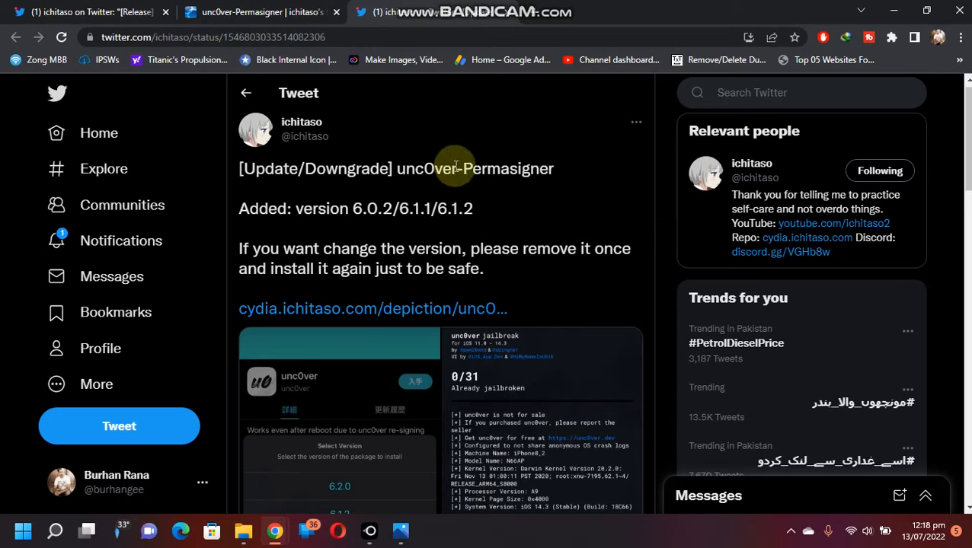
pyautogui.moveTo(368, 215)
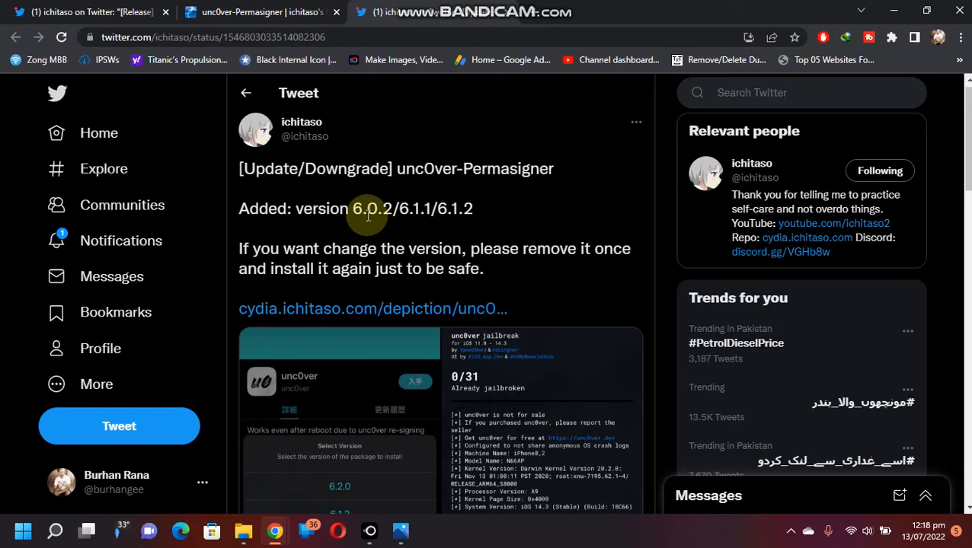
pyautogui.moveTo(442, 236)
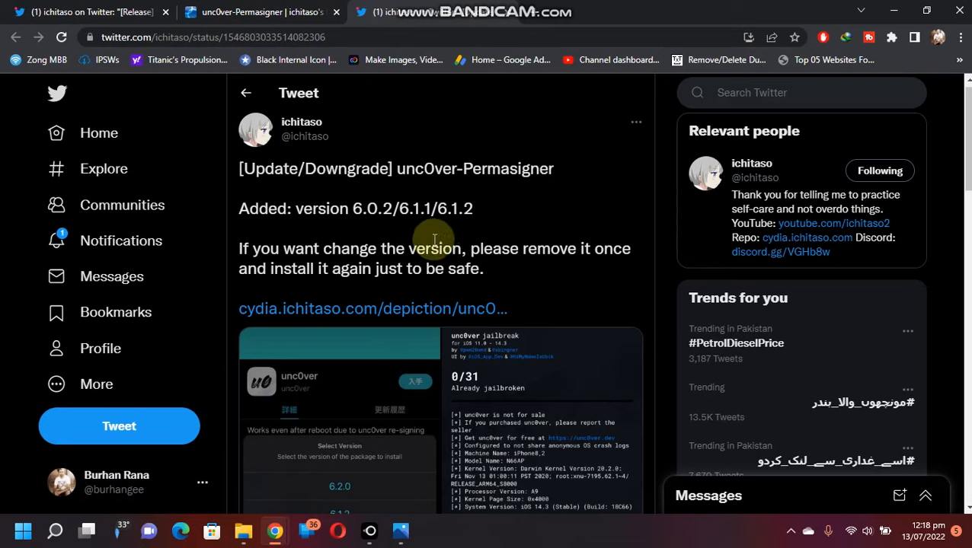
pyautogui.moveTo(542, 210)
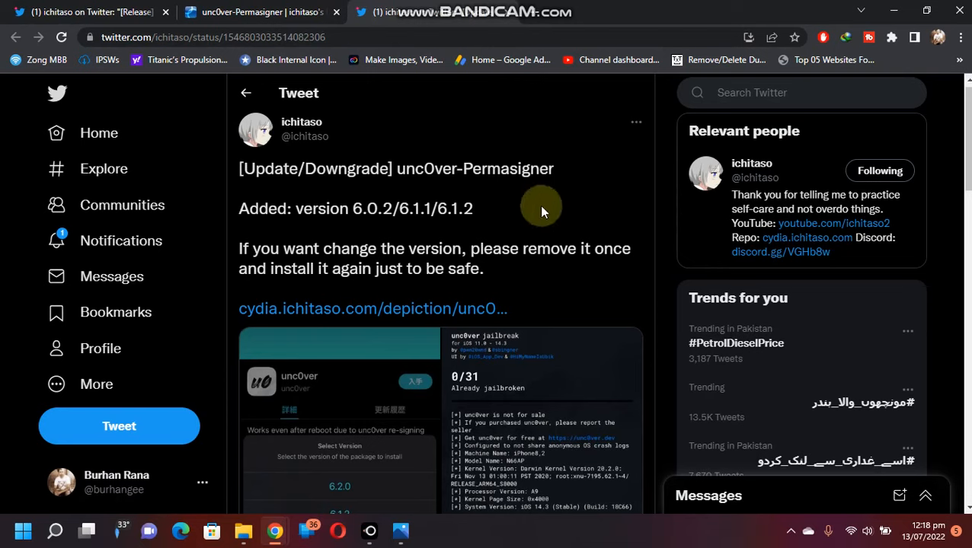
pyautogui.moveTo(603, 269)
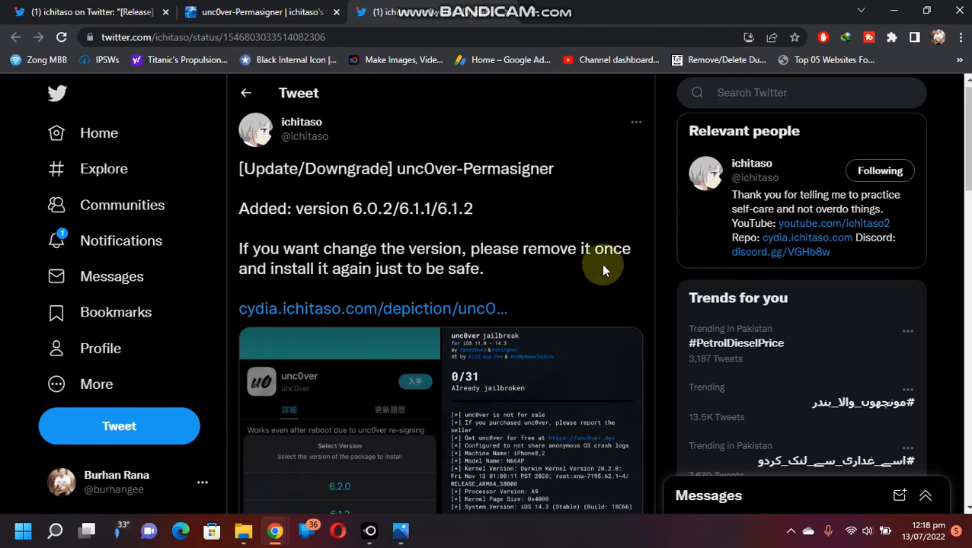
pyautogui.moveTo(664, 242)
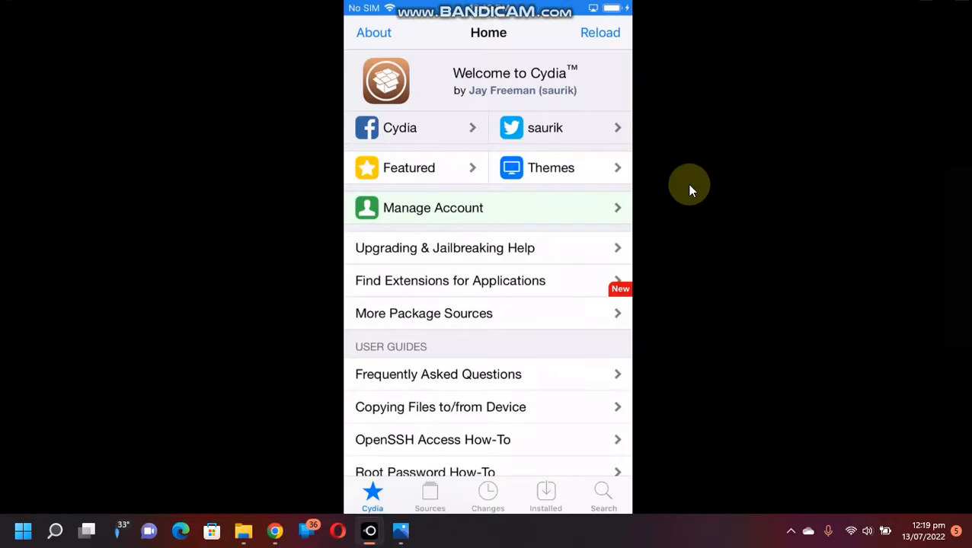
# Reach the unc0ver 6.2.0 package details from the ichitaso source's package list.
pyautogui.click(430, 495)
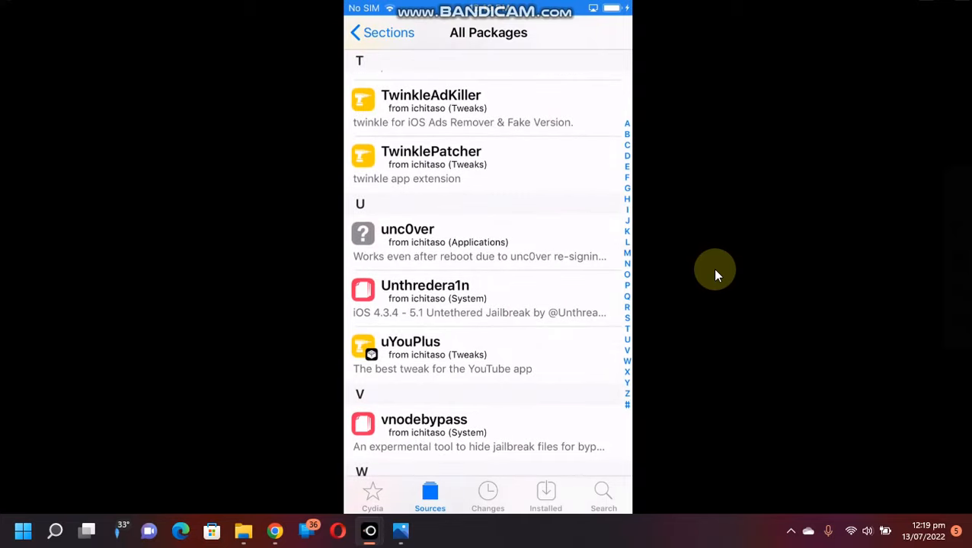
pyautogui.click(408, 242)
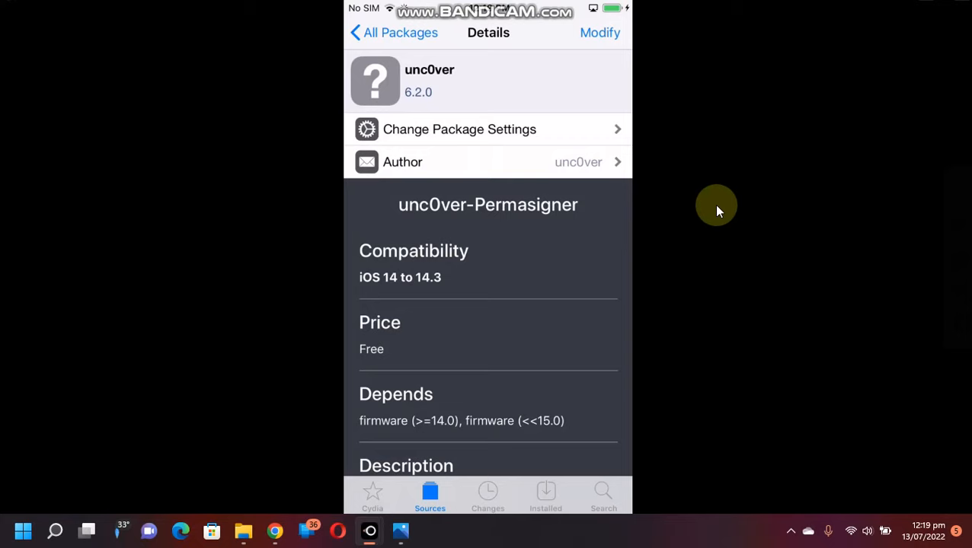
pyautogui.click(600, 32)
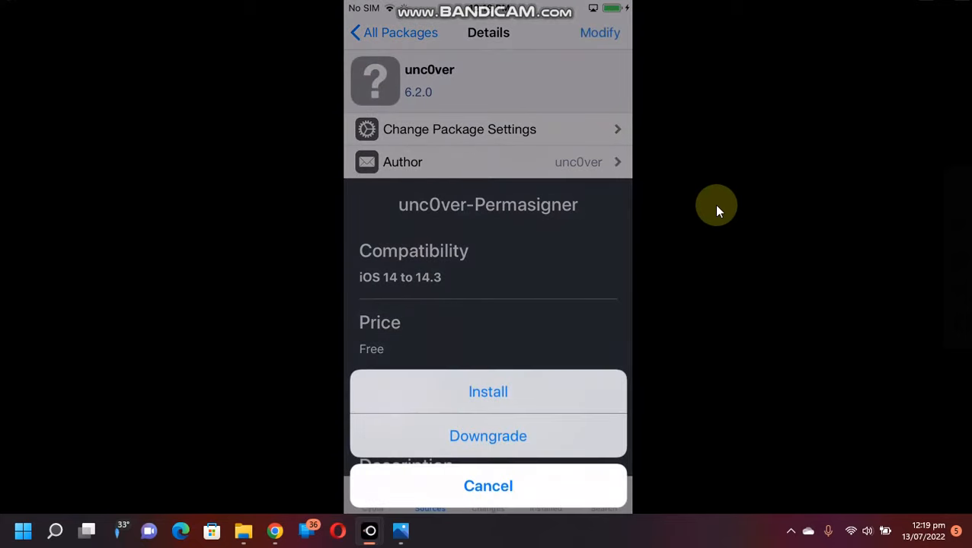
pyautogui.click(488, 391)
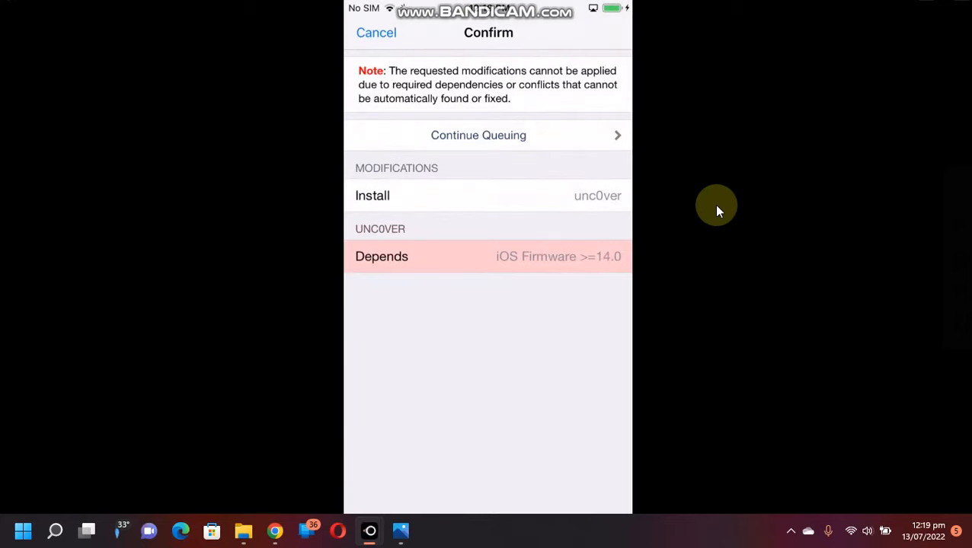
pyautogui.click(376, 32)
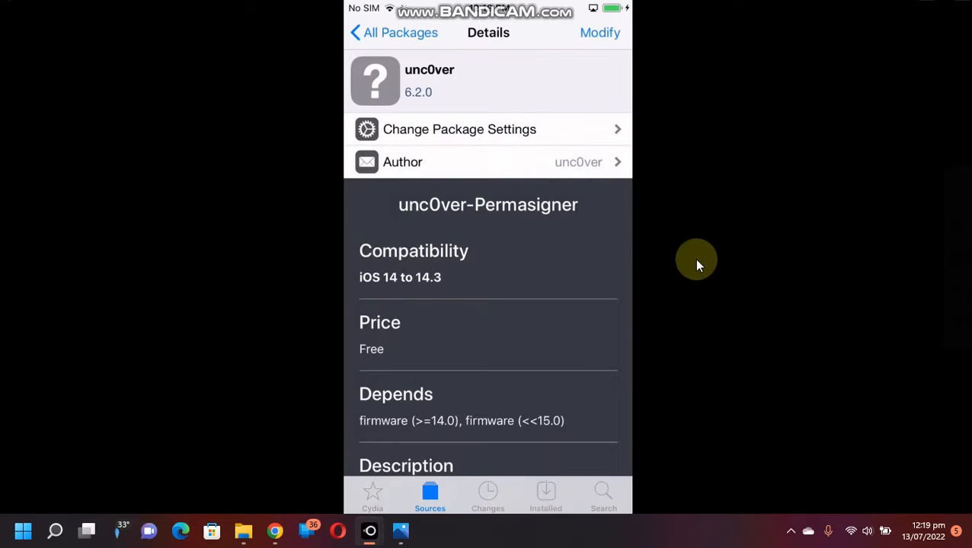
# Choose unc0ver 6.1.1 via Modify > Downgrade, view its install confirmation, then cancel back to the details.
pyautogui.click(600, 32)
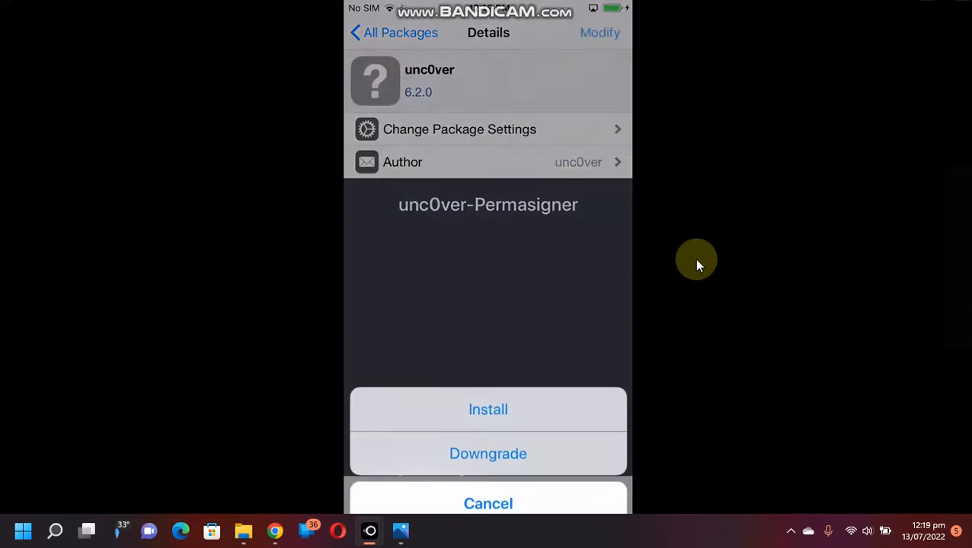
pyautogui.click(487, 454)
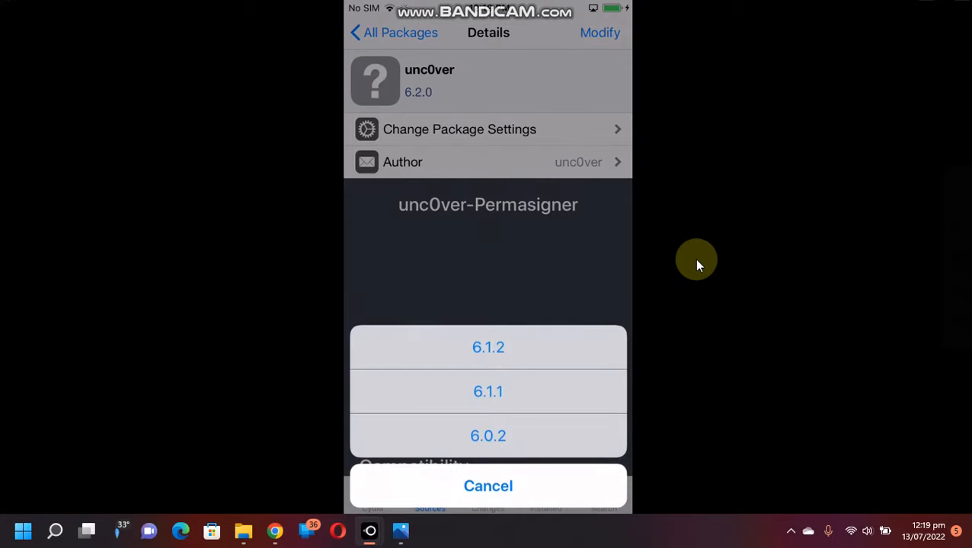
pyautogui.moveTo(747, 418)
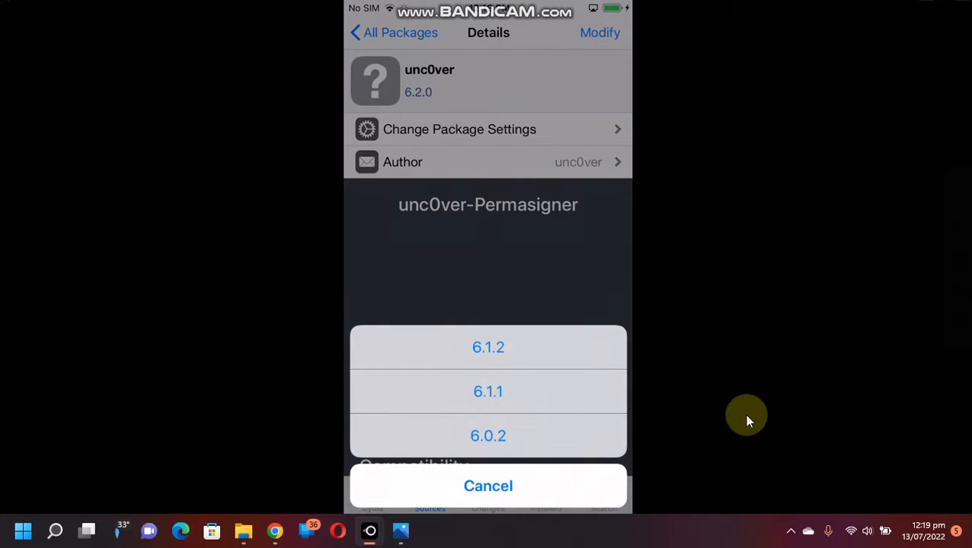
pyautogui.click(488, 392)
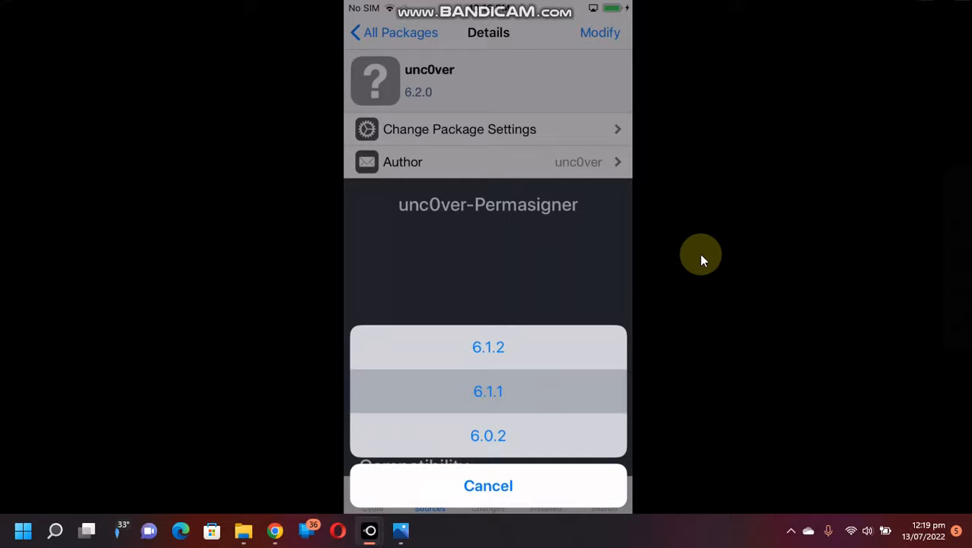
pyautogui.click(487, 392)
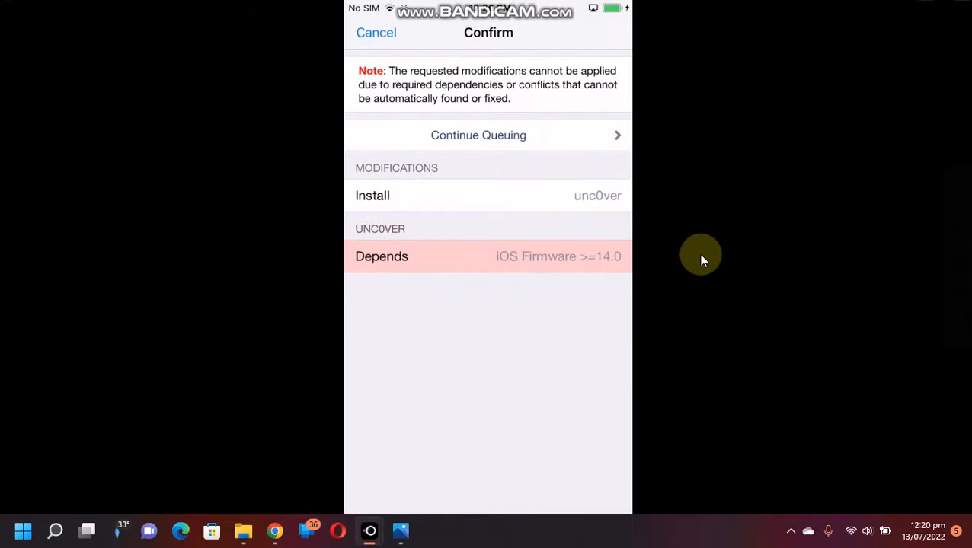
pyautogui.moveTo(495, 266)
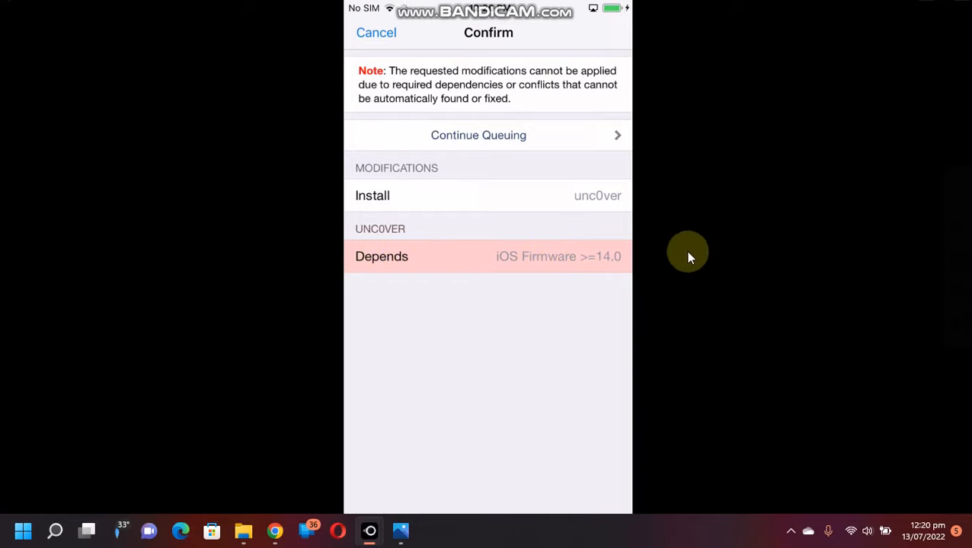
pyautogui.moveTo(689, 231)
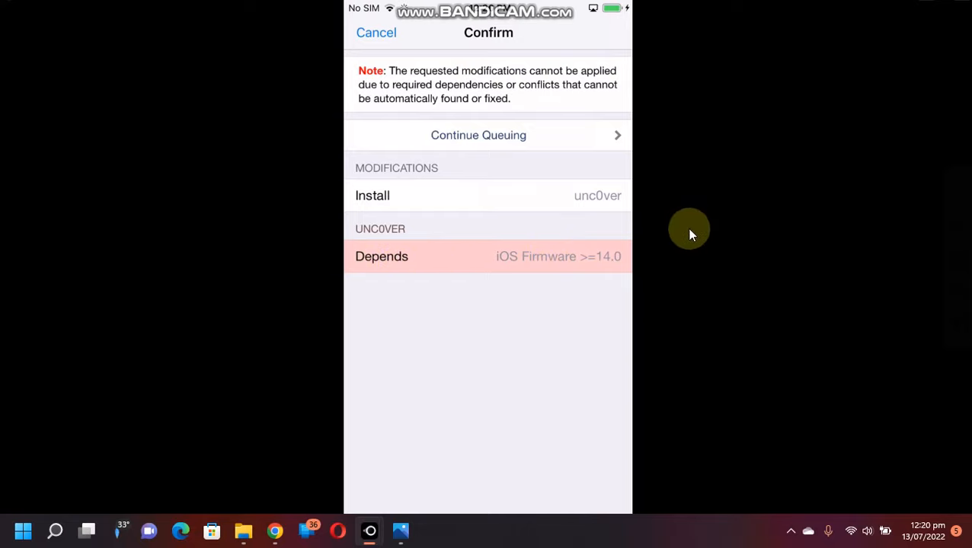
pyautogui.click(376, 32)
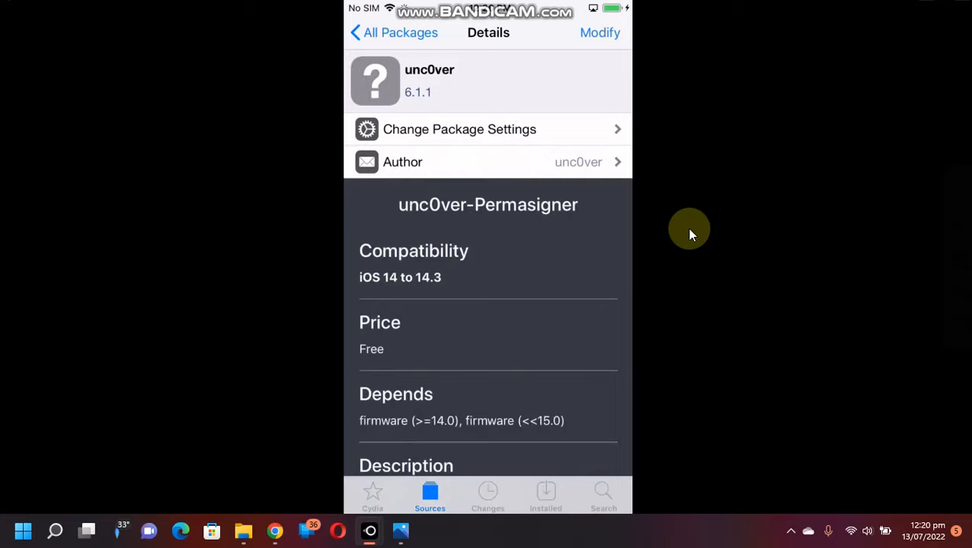